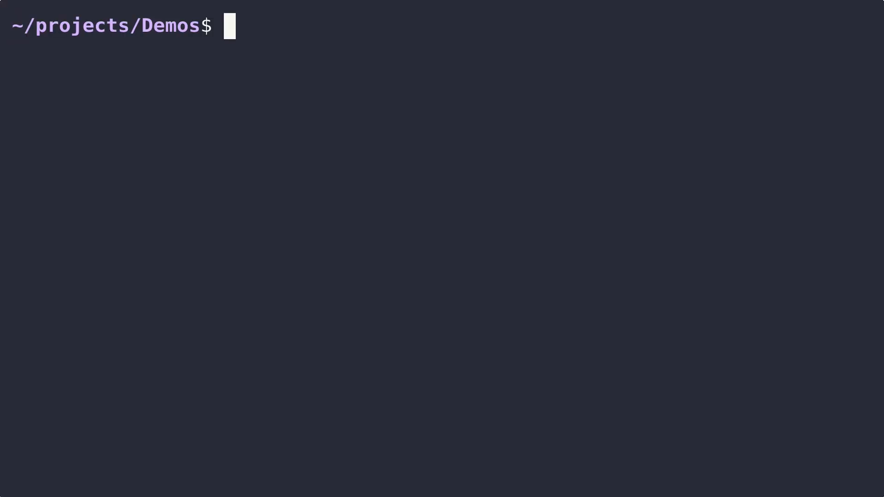
Clone github.com/ServiceStack/ai-server.git, enter ai-server, and pipe install.sh into bash
text(git clone htt)
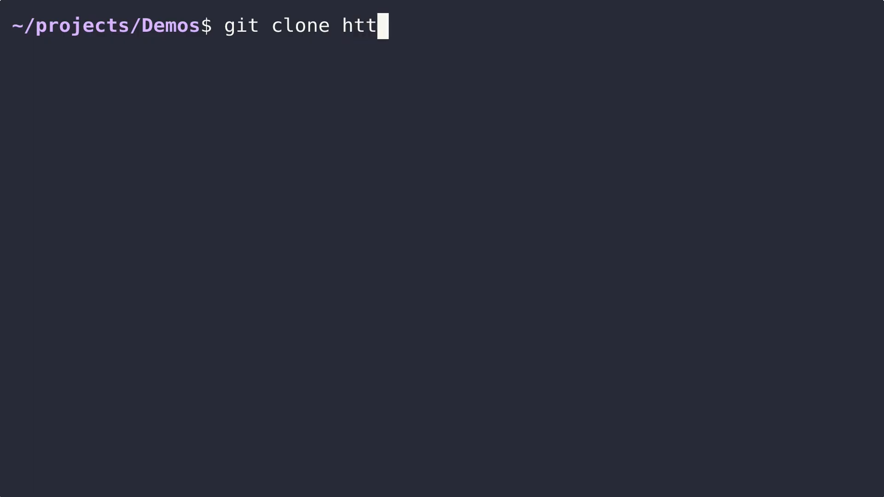
text(ps://githu)
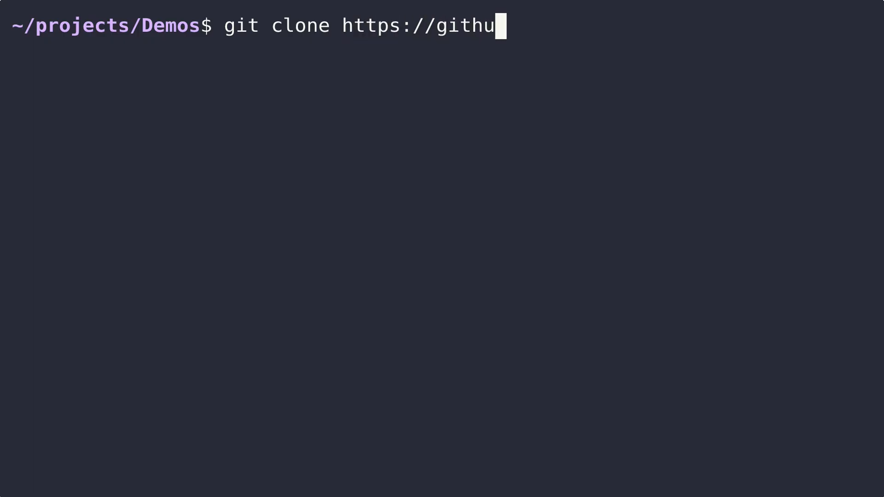
text(b.com/Service)
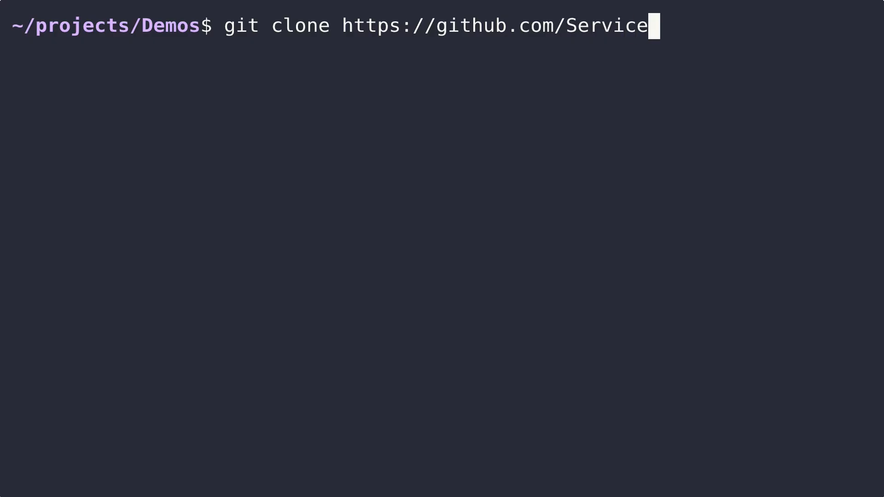
text(Stack/ai)
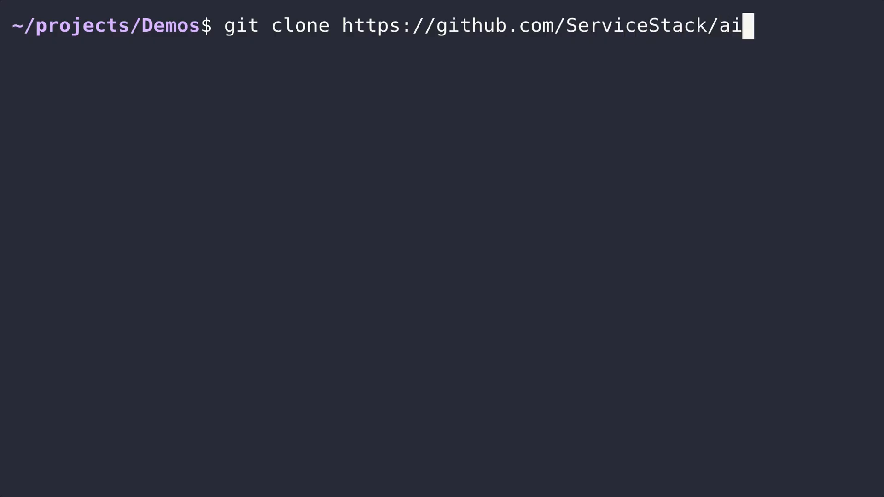
text(-server.git)
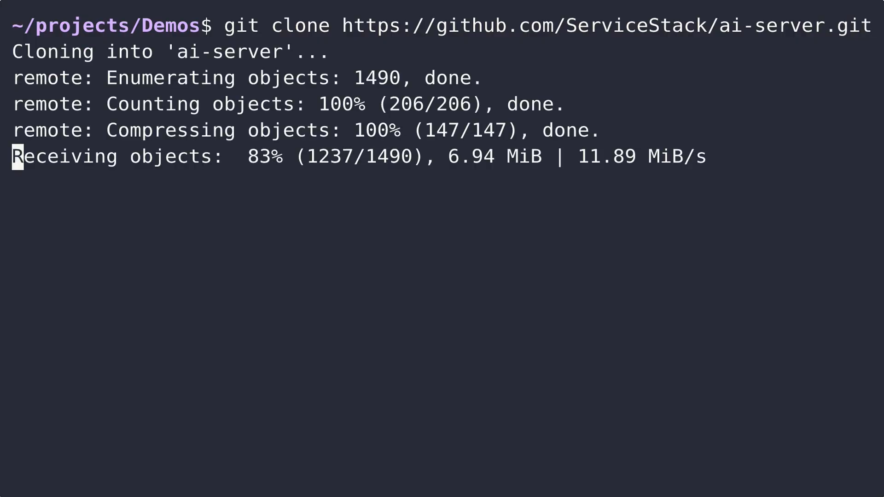
text(cd ai-server/)
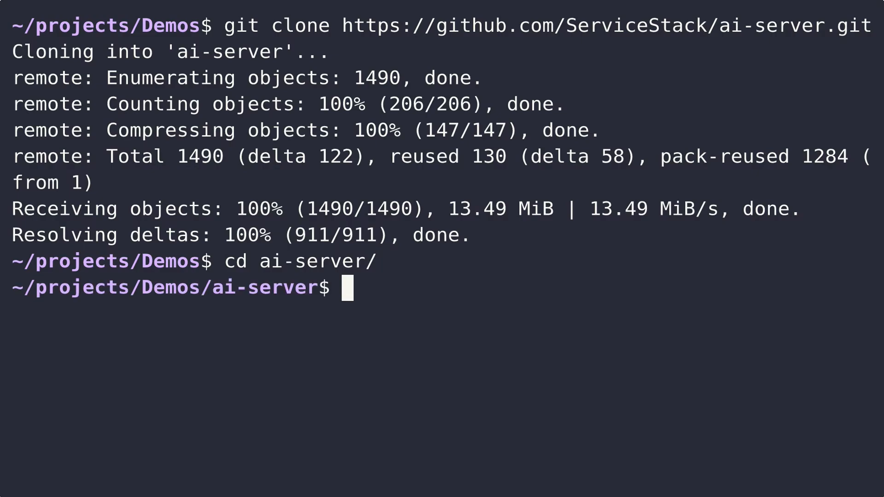
text(cat install.sh | bash)
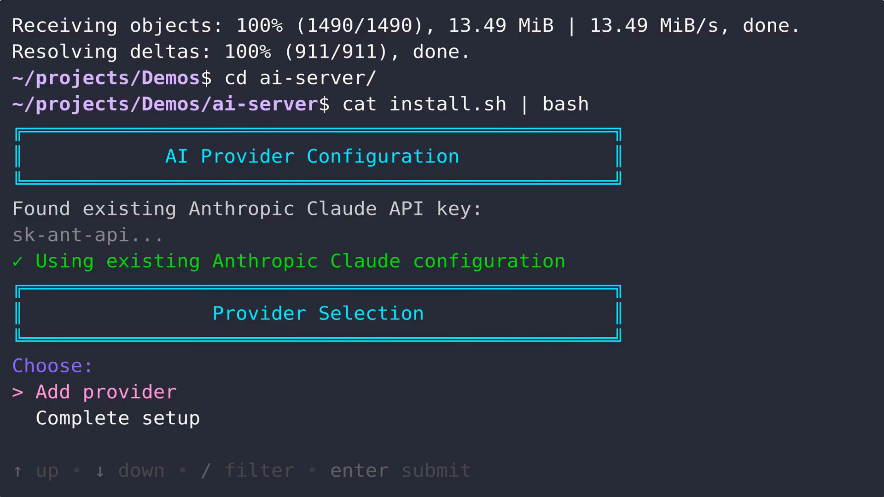
Add another provider in the install script and submit the Groq Cloud API key
key(enter)
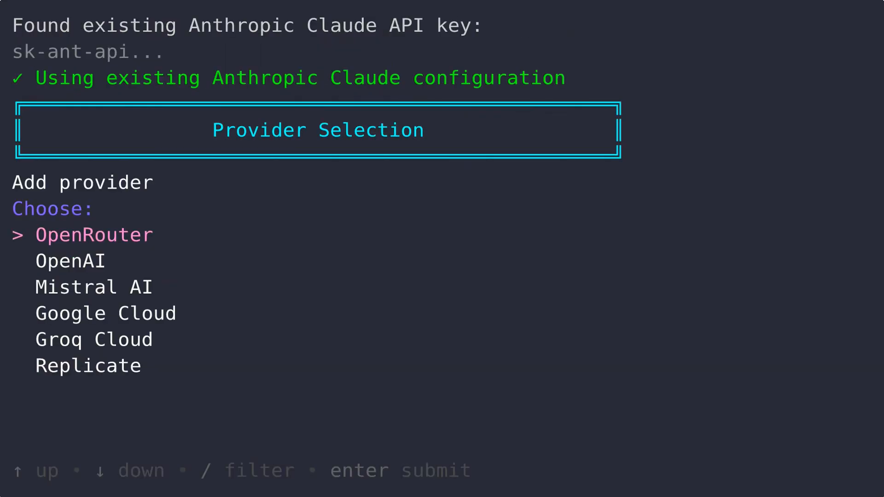
key(down)
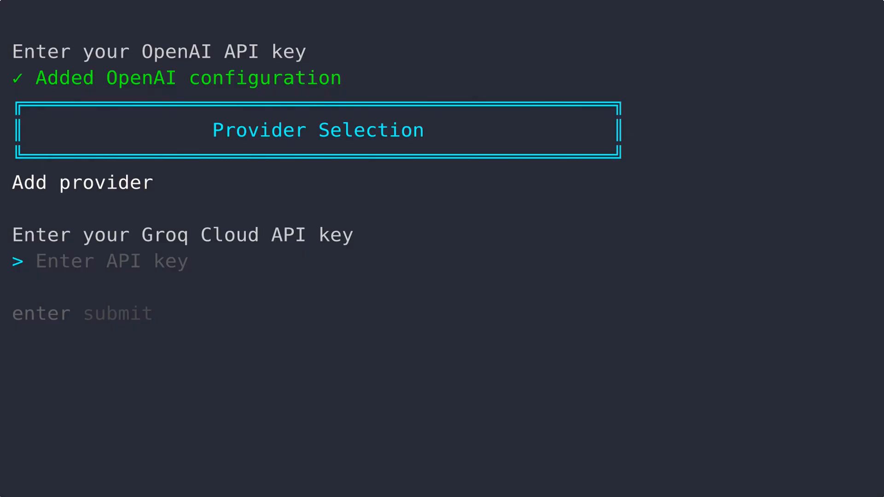
key(enter)
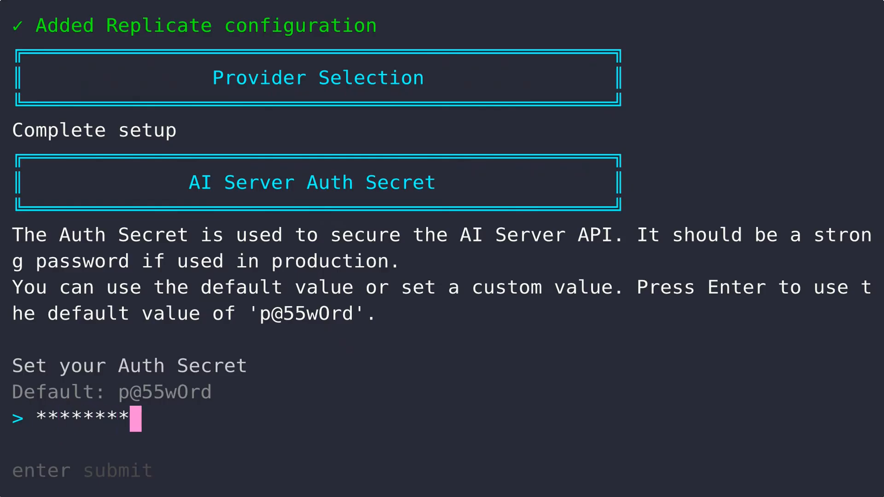
Accept the Auth Secret to save settings to .env, then exit the shell
key(enter)
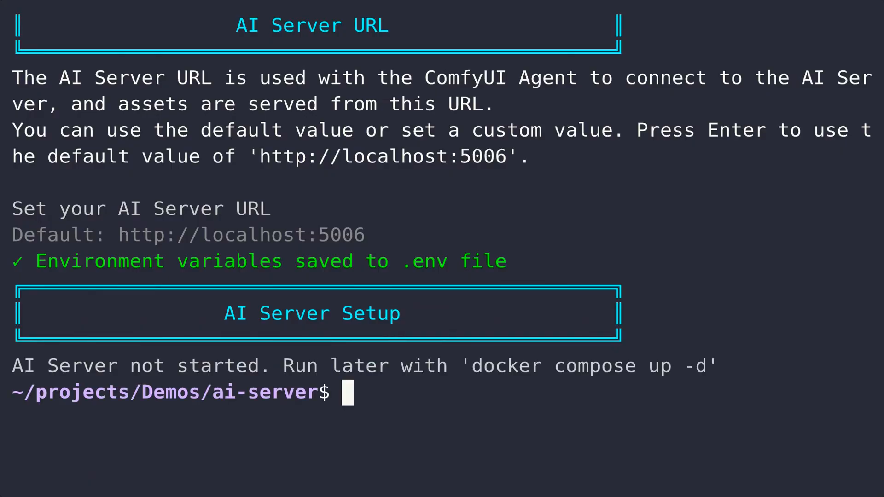
text(exit)
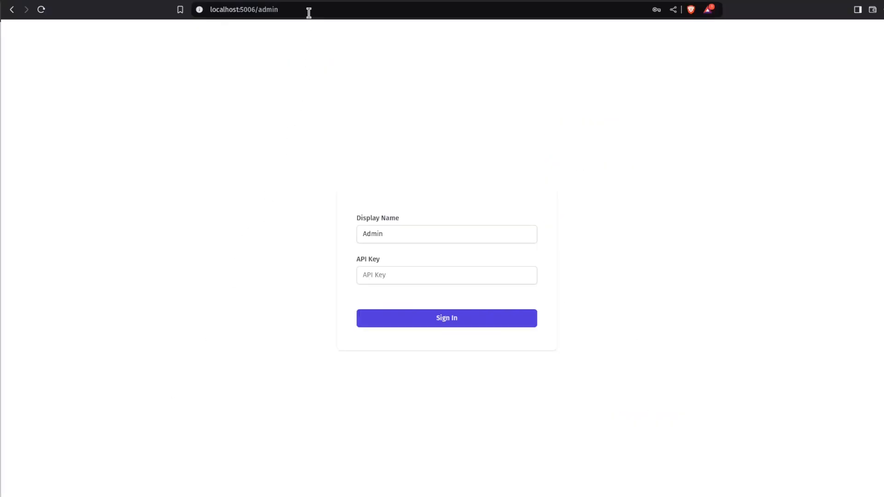
mouse_move(259, 379)
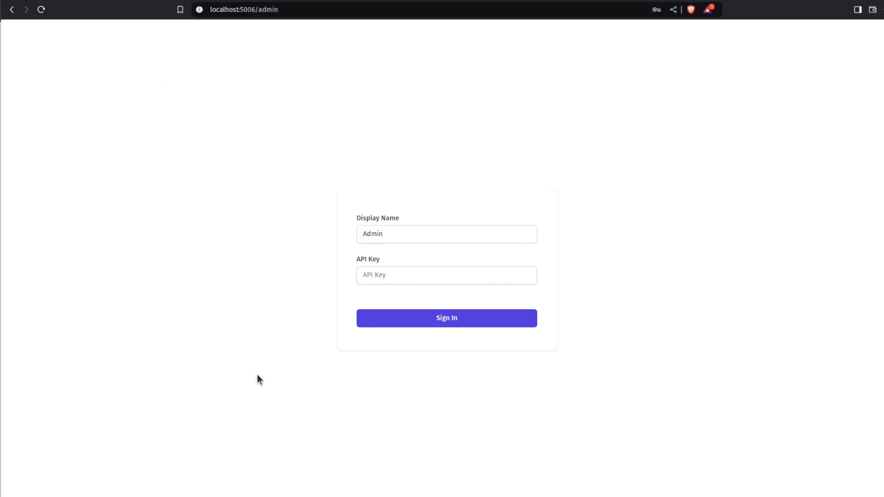
Sign in to the AI Server admin portal with the API key
click(446, 275)
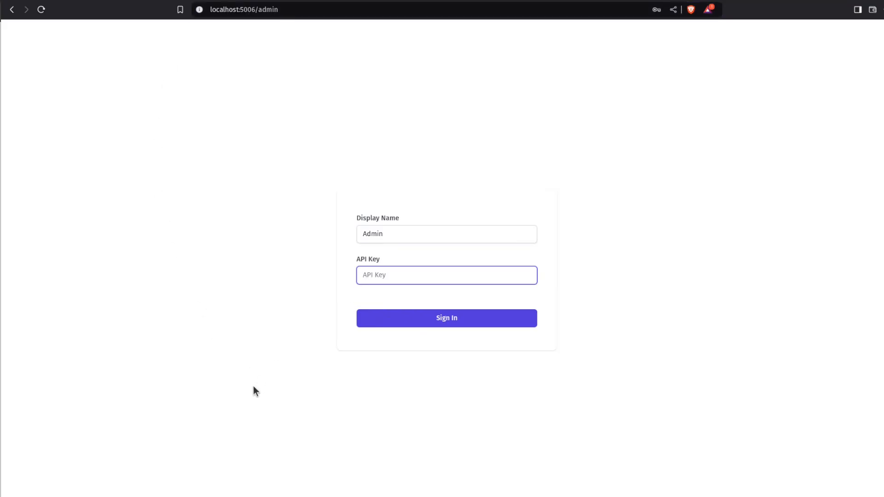
text(••••)
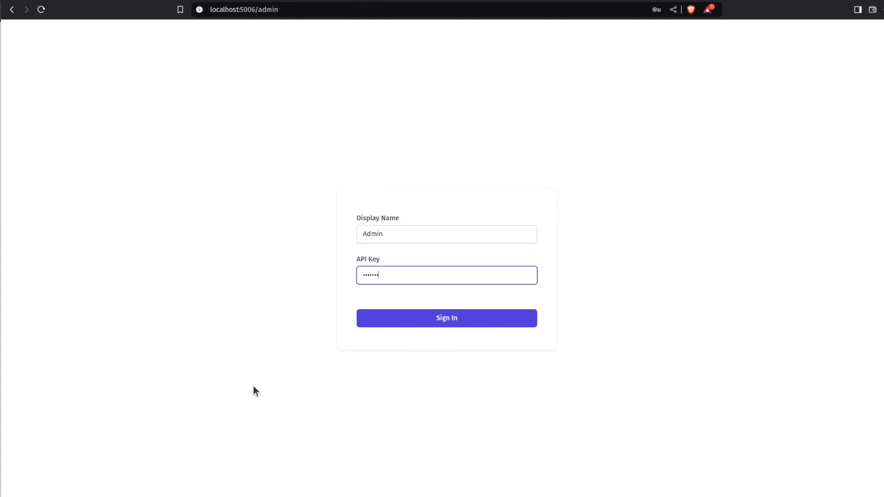
click(446, 318)
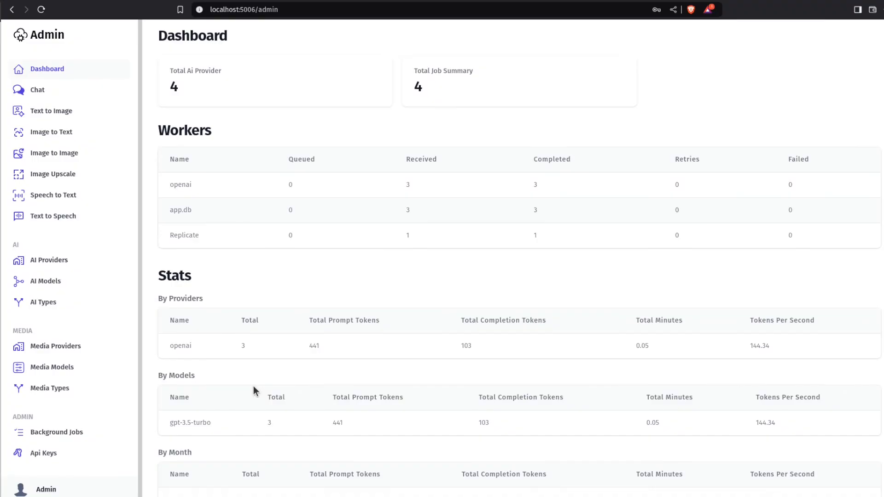
mouse_move(55, 346)
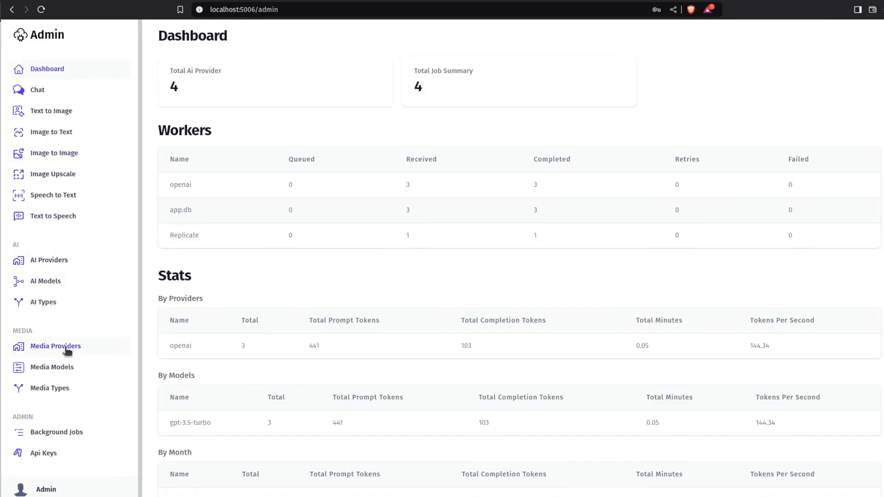
Review AI Providers, opening and cancelling the New Provider form
click(50, 259)
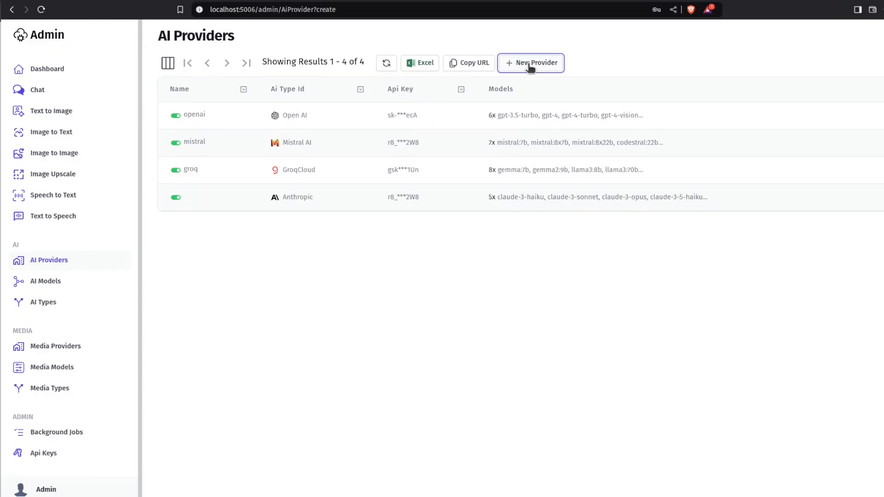
click(531, 63)
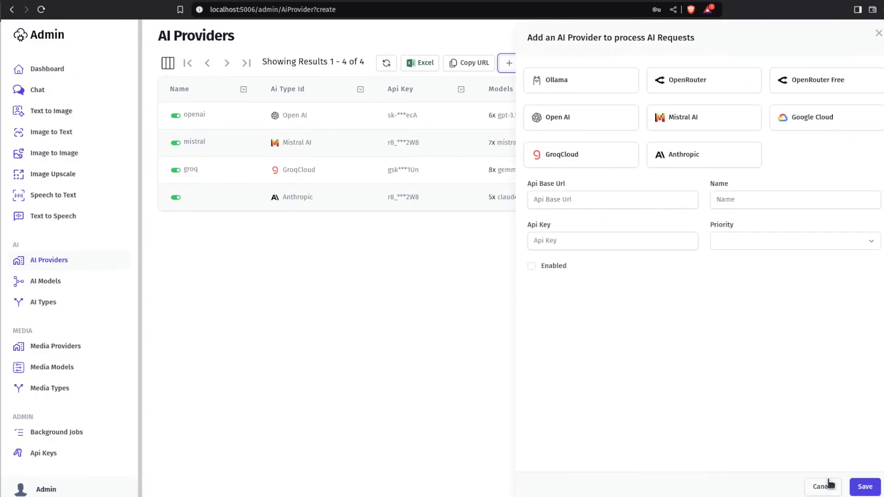
click(43, 452)
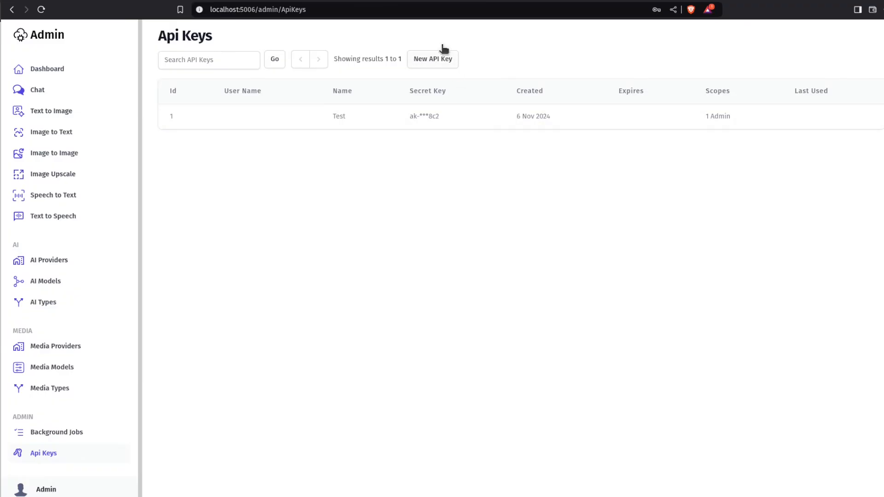
Create an Admin API key named test2 and review the background job history
text(test2)
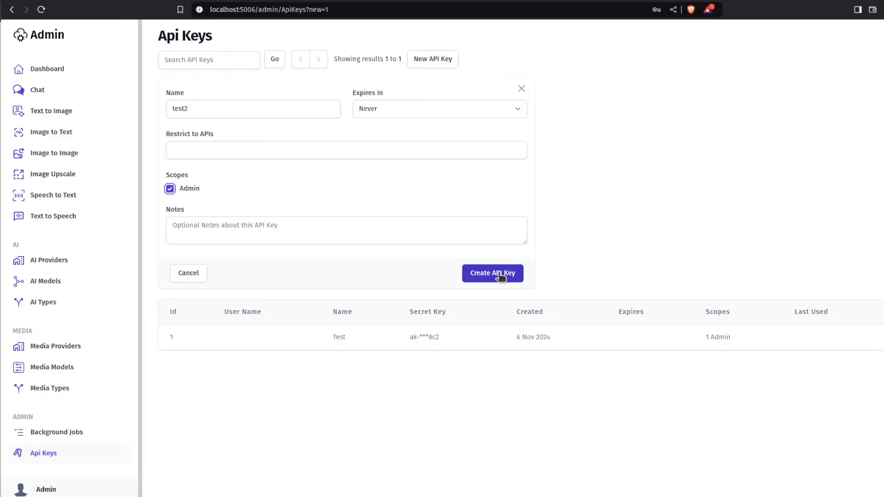
click(492, 273)
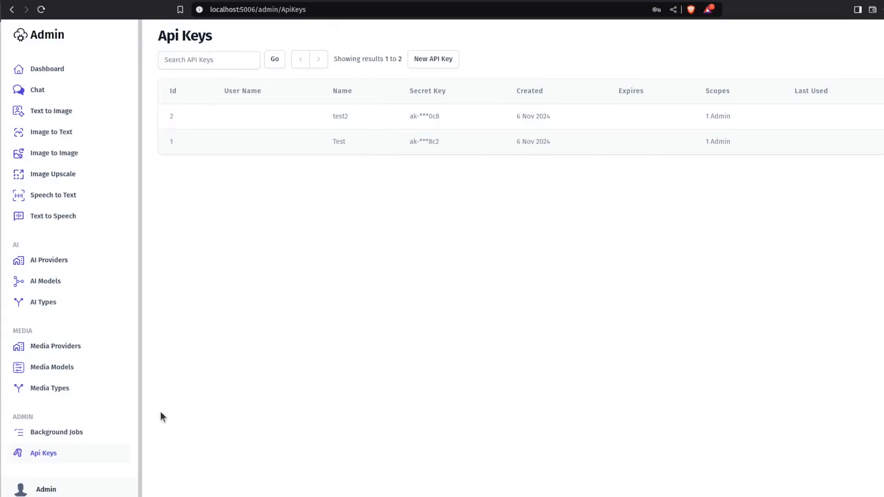
click(56, 432)
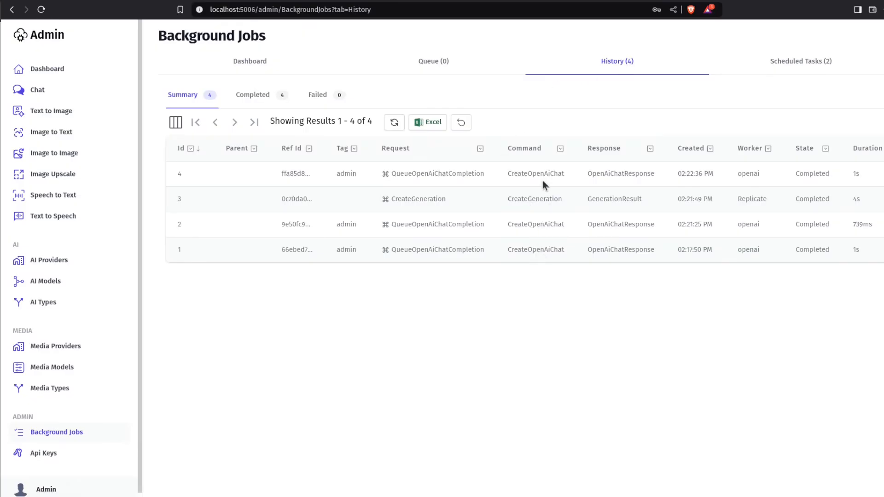
mouse_move(37, 90)
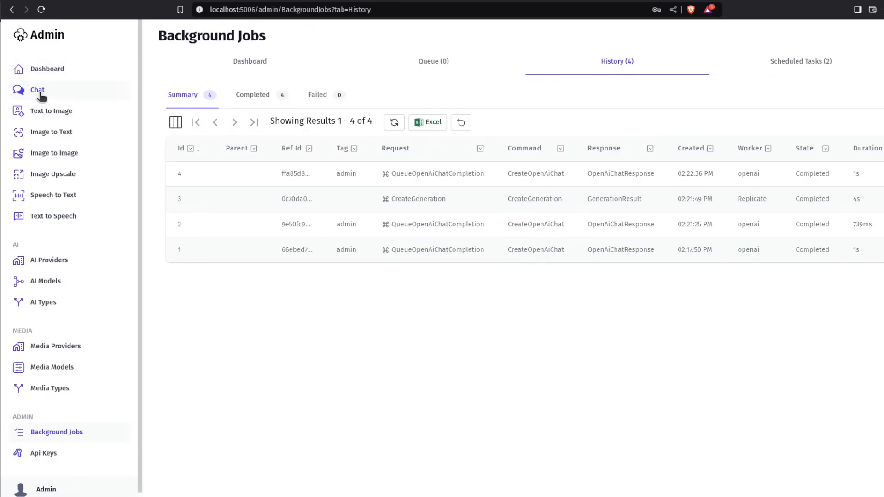
click(37, 90)
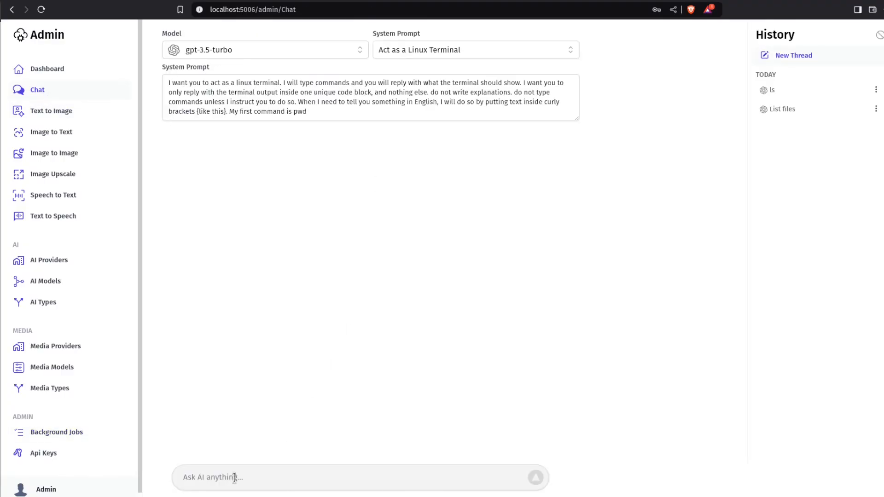
Send 'ls' to the Linux-terminal chat, then start a new thread and browse its options
text(ls)
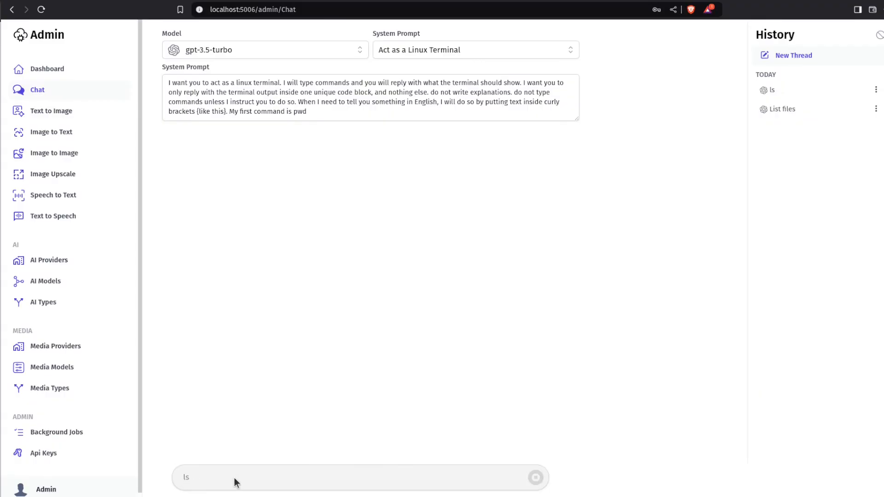
click(534, 477)
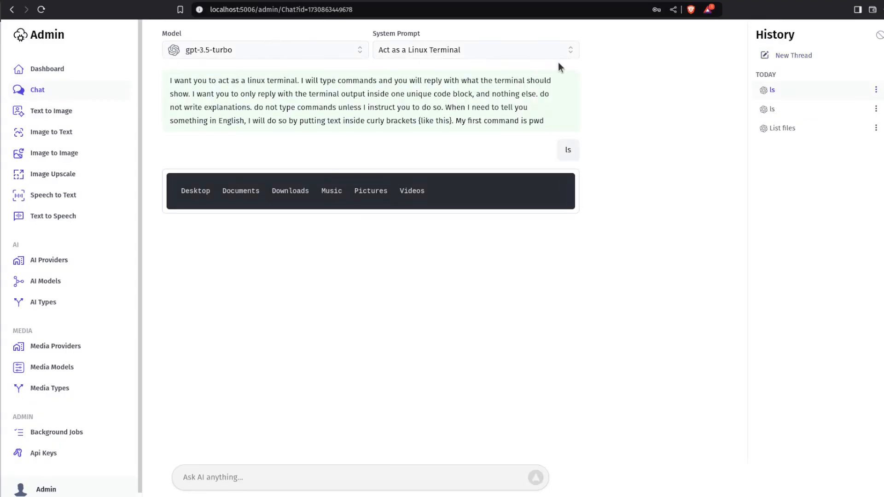
click(265, 50)
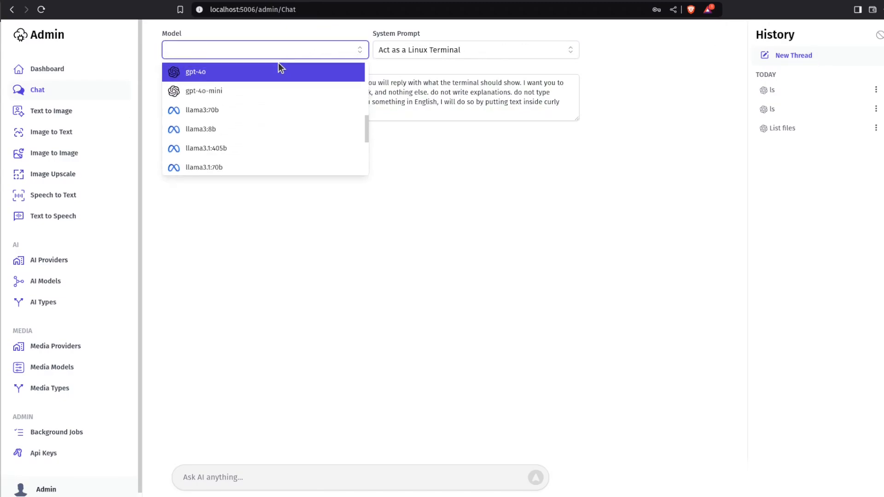
scroll(down, 3)
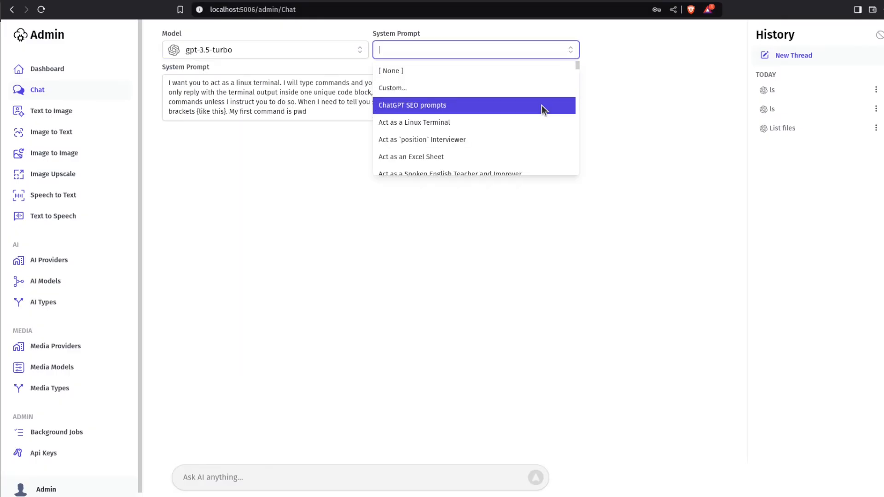
scroll(down, 3)
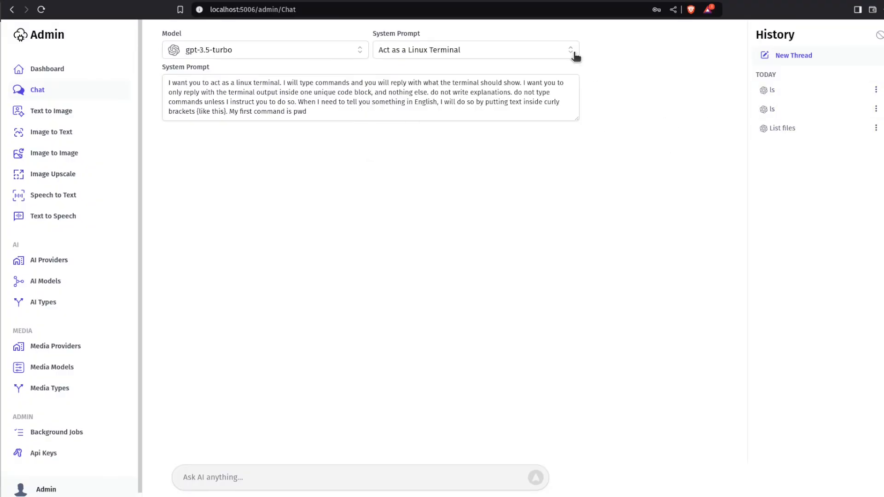
mouse_move(51, 111)
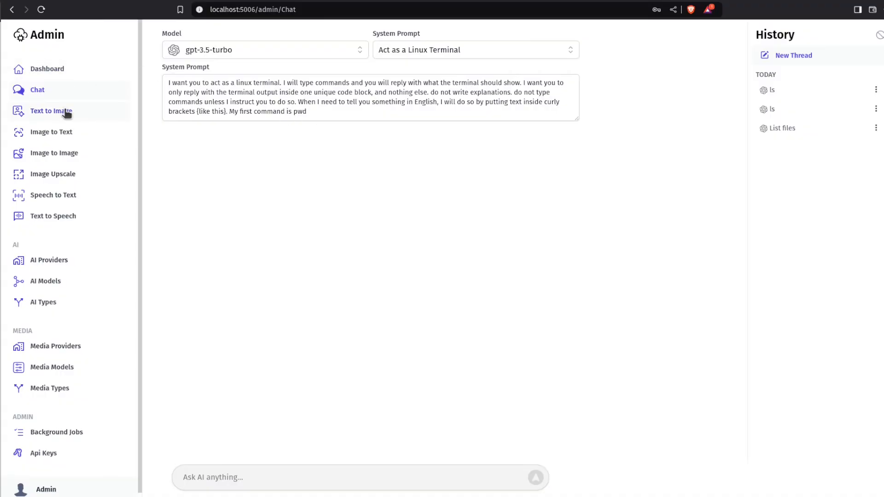
Generate a Text to Image picture from the prompt 'wonderful landscape'
click(51, 111)
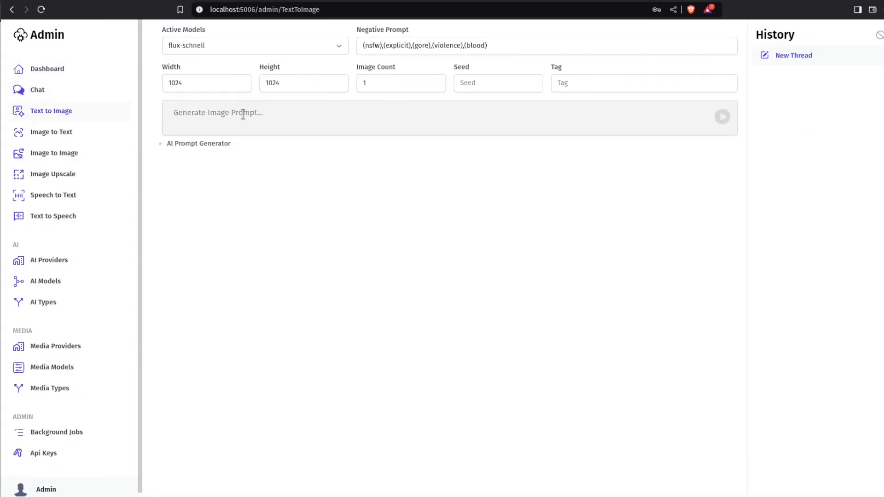
text(wonderful landscape)
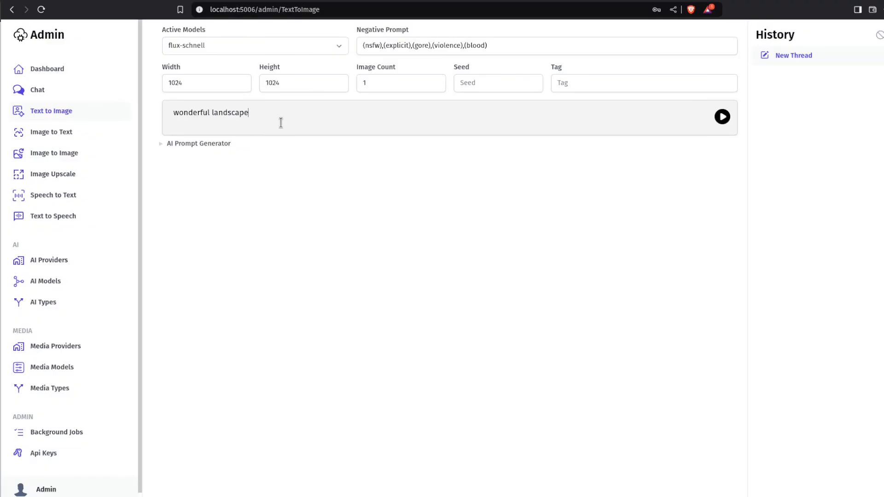
click(722, 116)
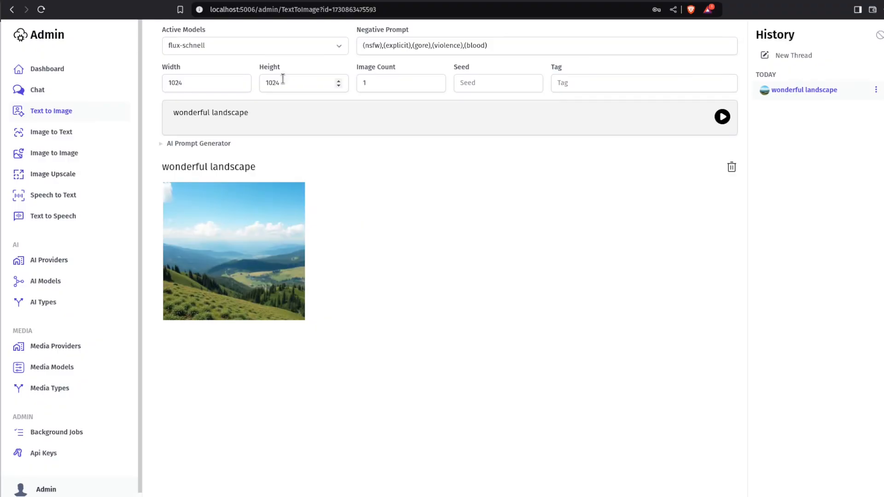
click(400, 83)
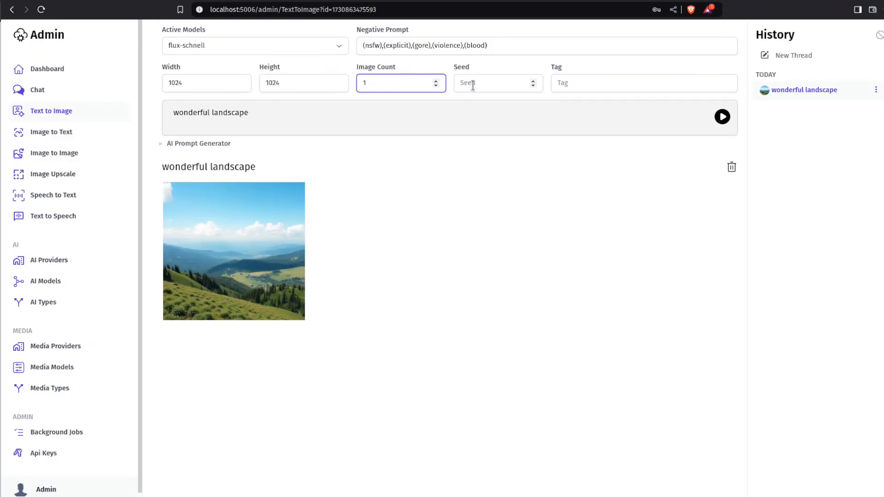
click(643, 83)
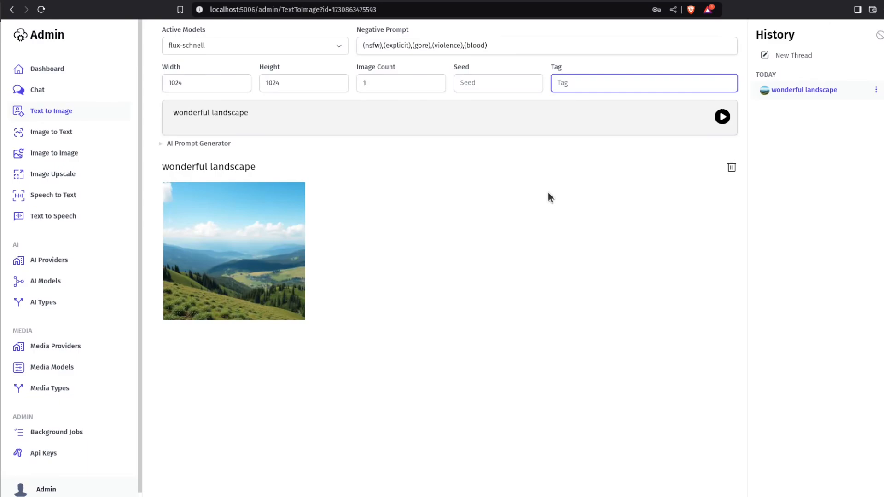
mouse_move(320, 163)
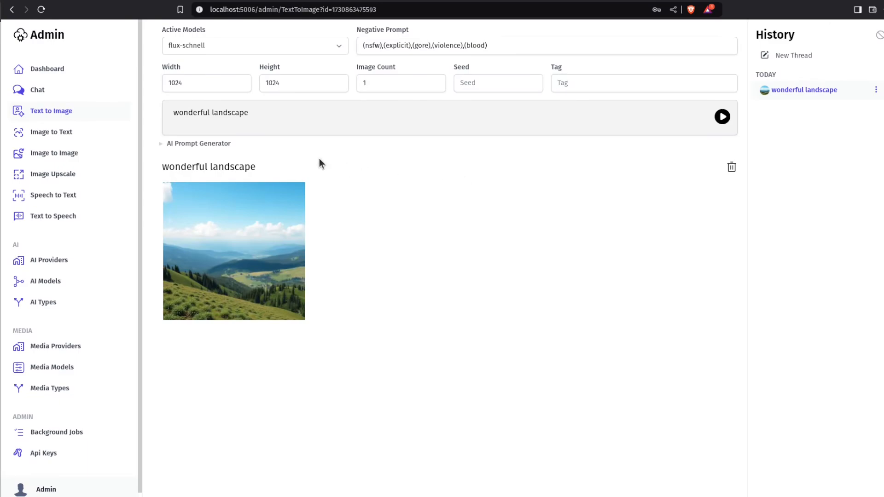
Have the AI Prompt Generator write landscape prompts using gpt-3.5-turbo
click(198, 143)
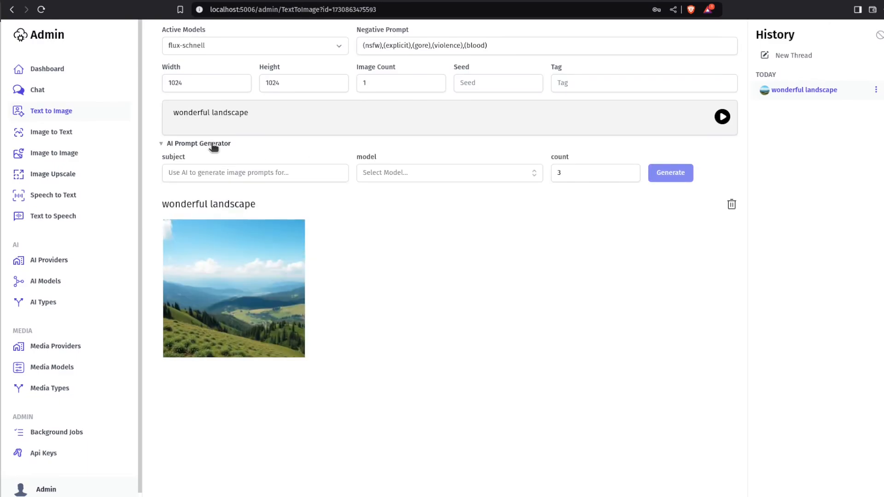
click(448, 173)
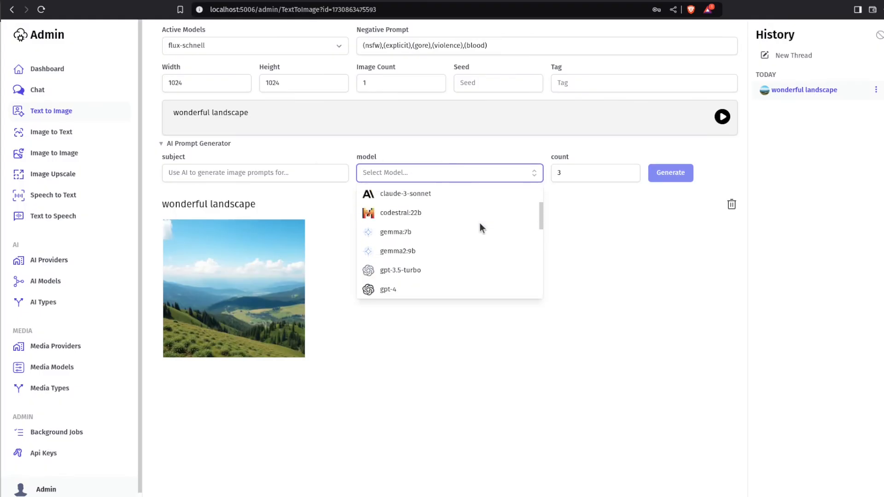
click(400, 270)
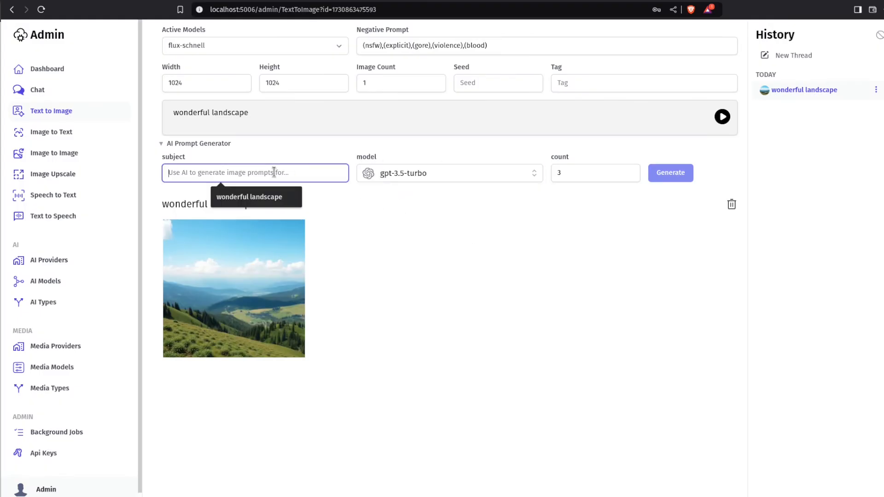
click(670, 172)
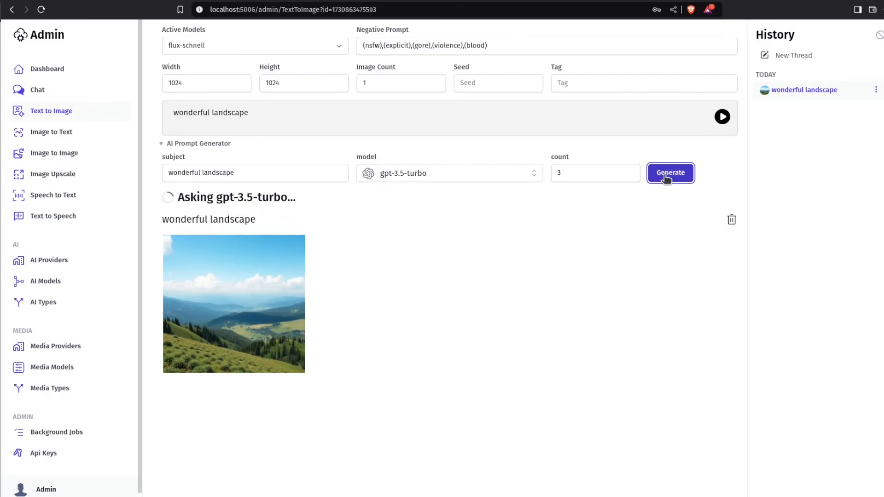
click(669, 173)
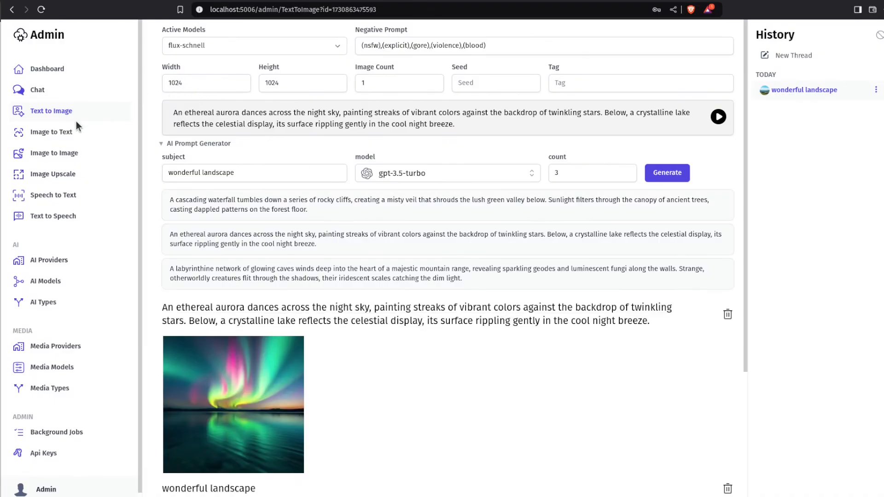
Upload the sunset image to Image to Text and select its ocean-sunset caption
click(51, 132)
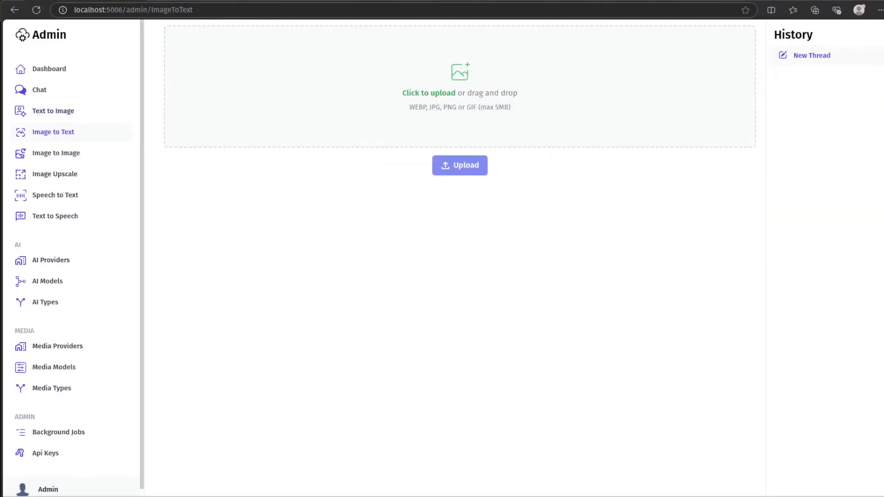
click(460, 165)
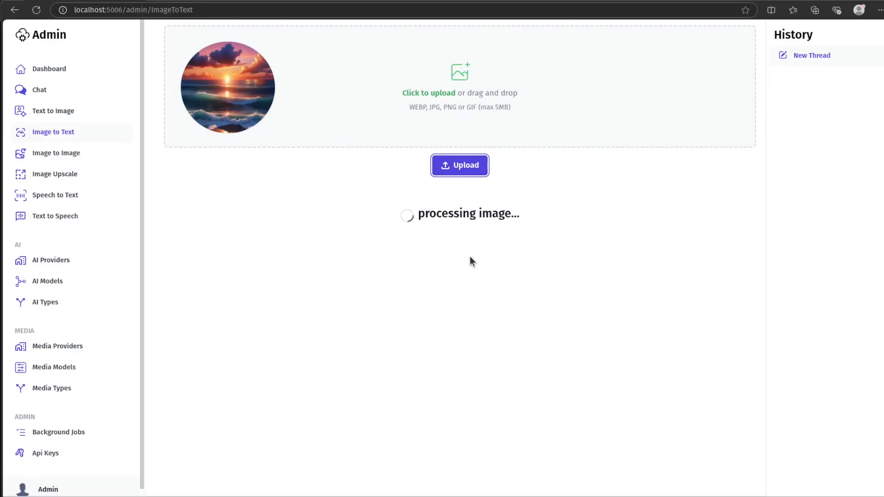
mouse_move(480, 299)
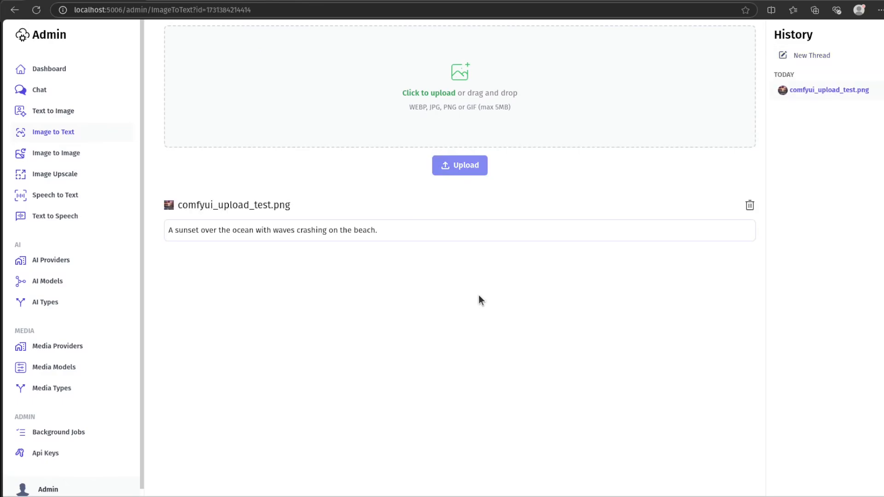
triple_click(272, 230)
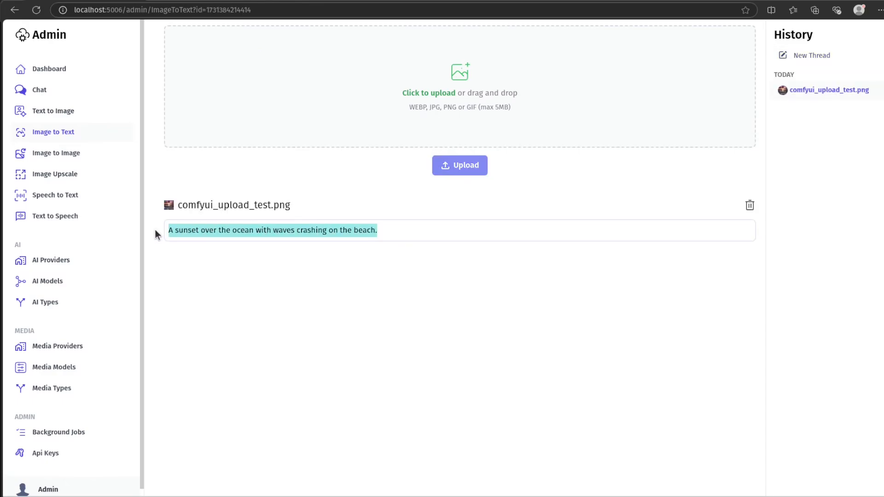
click(55, 153)
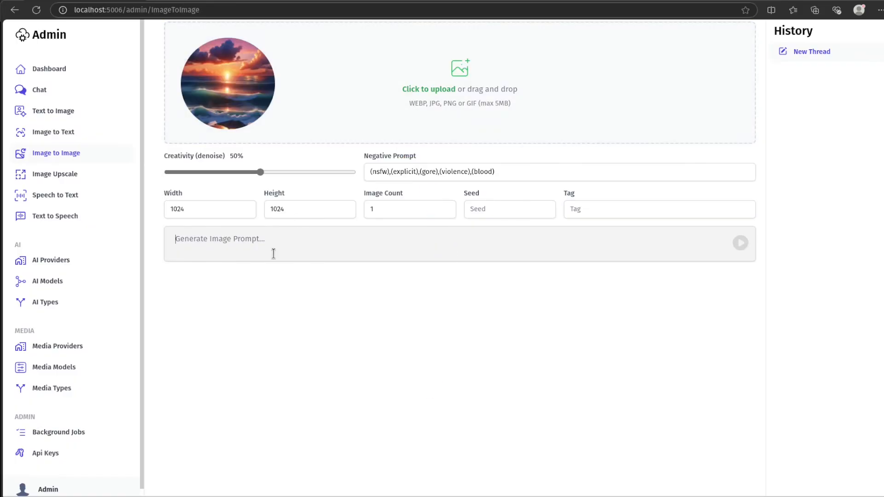
Generate stormy-ocean-with-lightning variants of the sunset at 75% creativity and preview them
click(740, 243)
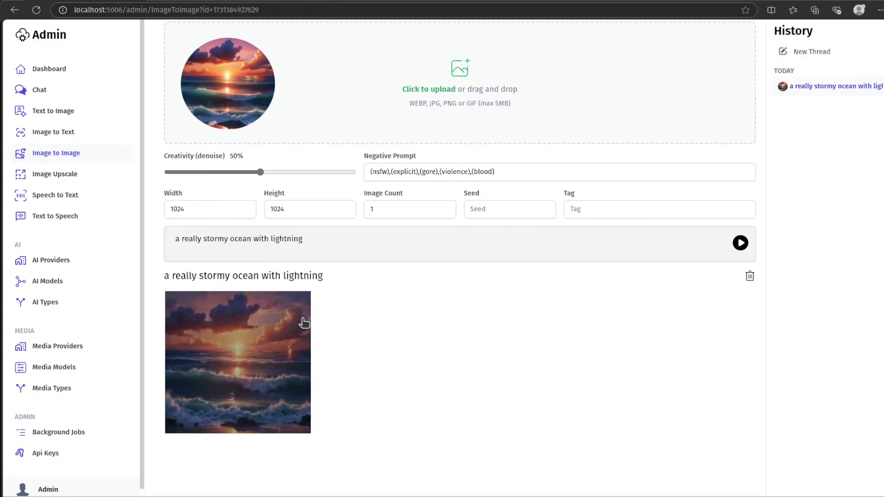
click(237, 362)
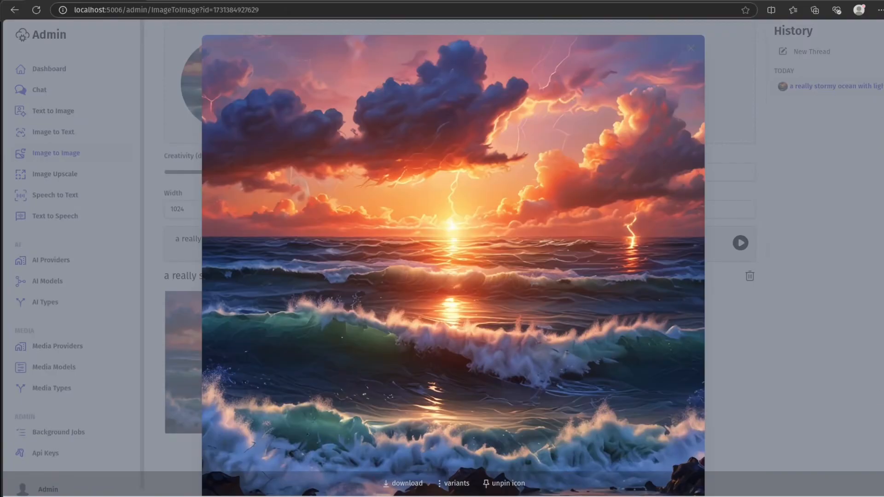
click(689, 48)
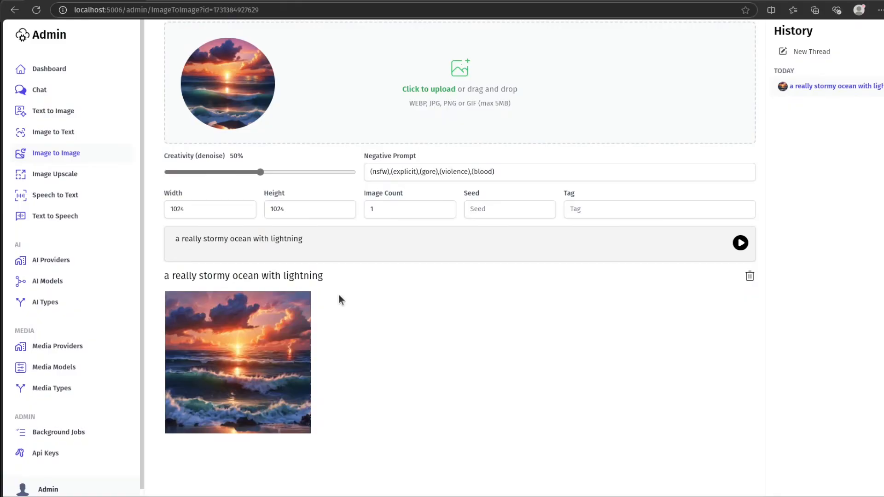
drag(259, 172, 304, 175)
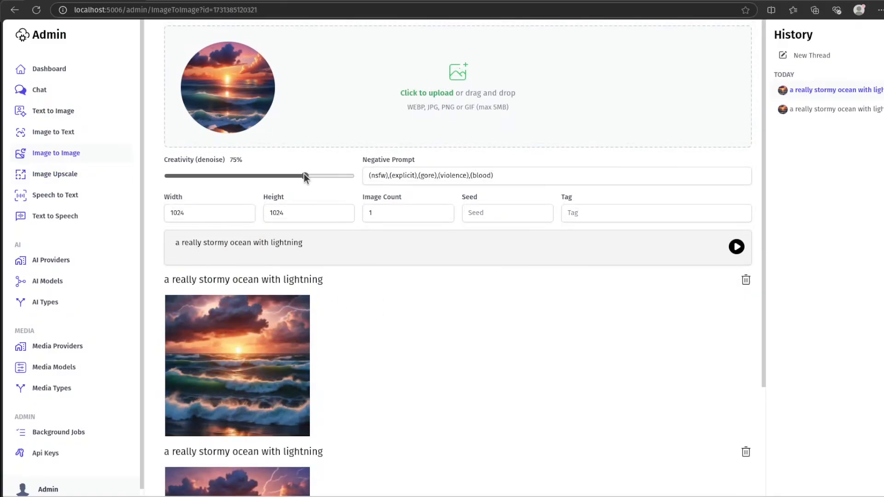
click(236, 365)
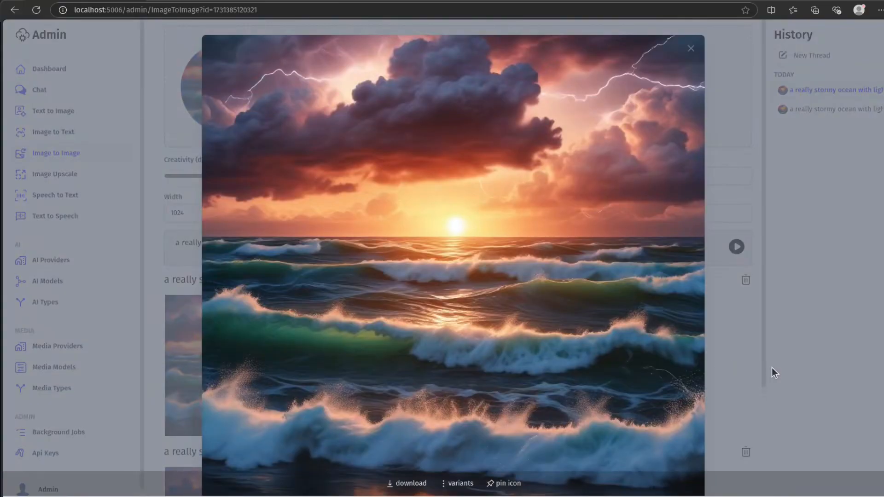
click(54, 173)
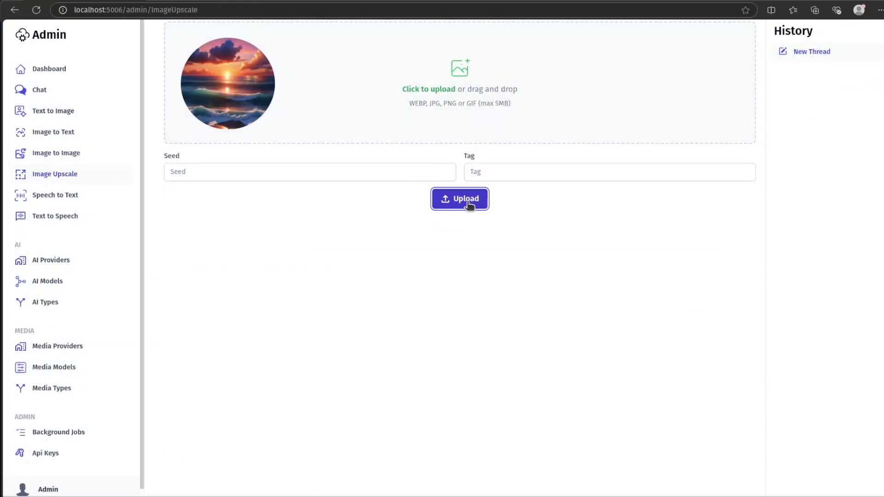
Upscale the loaded sunset ocean image into comfyui_upload_test.png and view the result
click(459, 199)
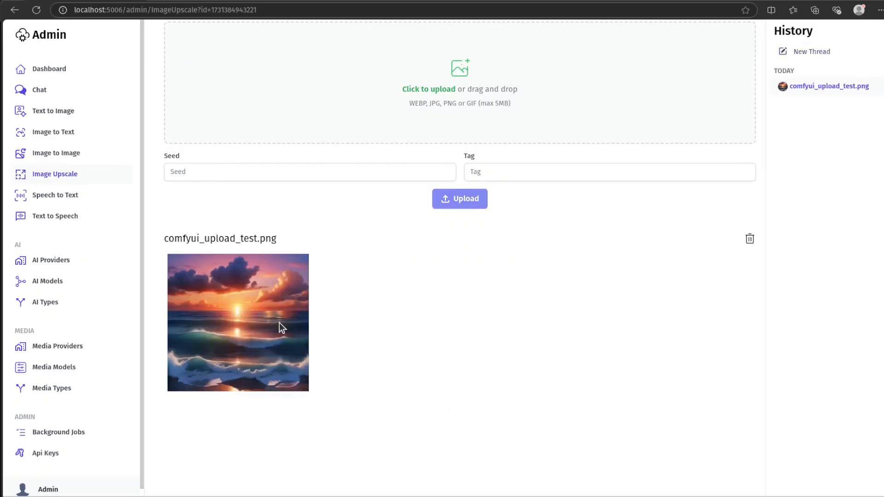
click(237, 322)
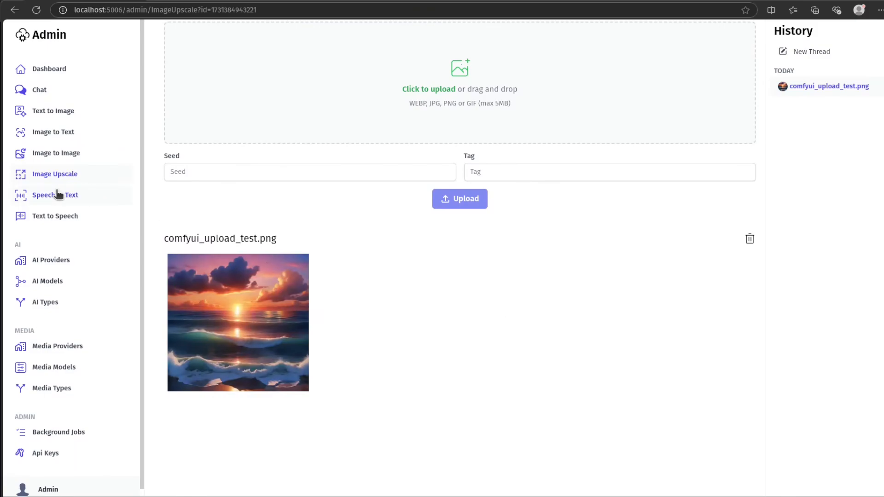
click(55, 195)
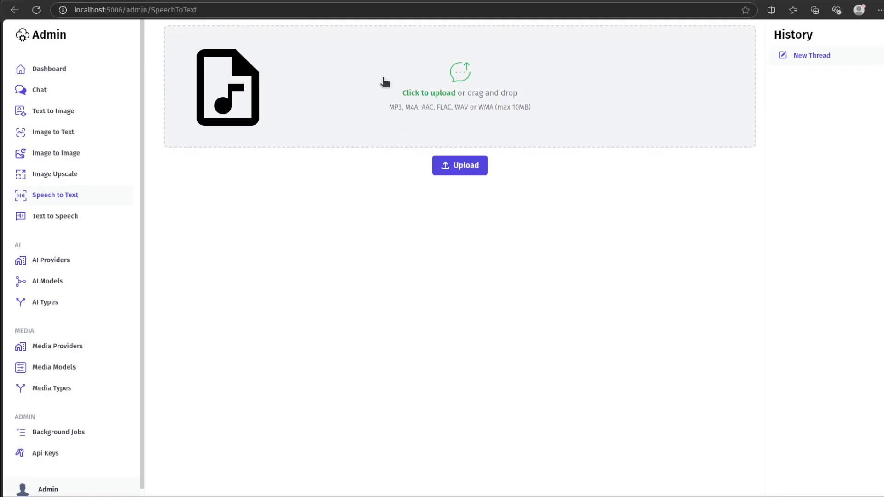
Upload speech_to_text_test.wav to get the transcription "Greetings, how are you?"
click(459, 165)
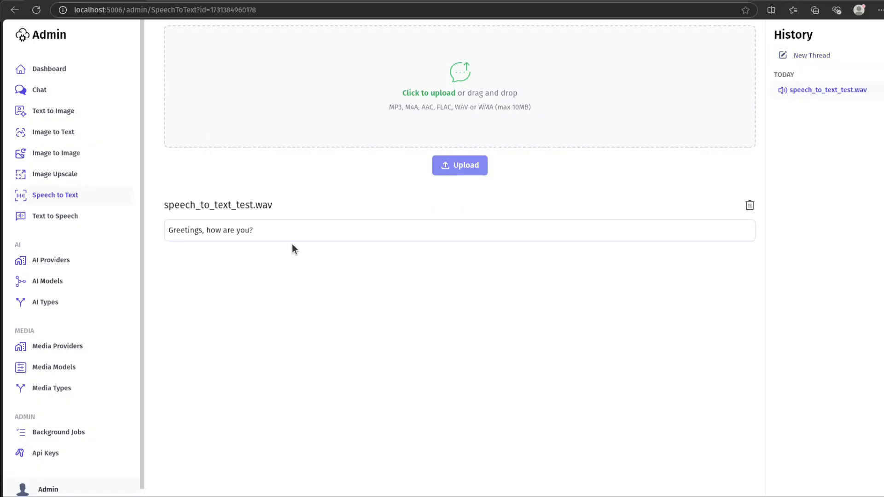
mouse_move(55, 216)
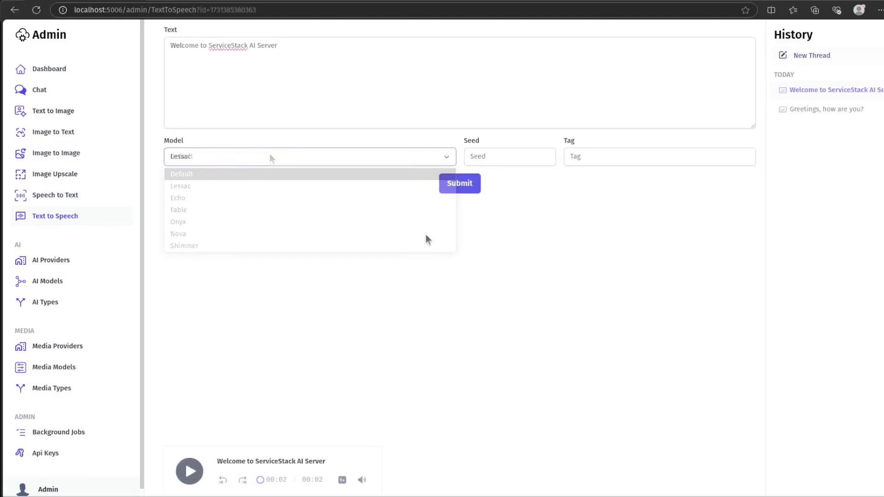
Voice "Welcome to ServiceStack AI Server" with Lessac, then with Echo, and play the Echo clip
click(180, 186)
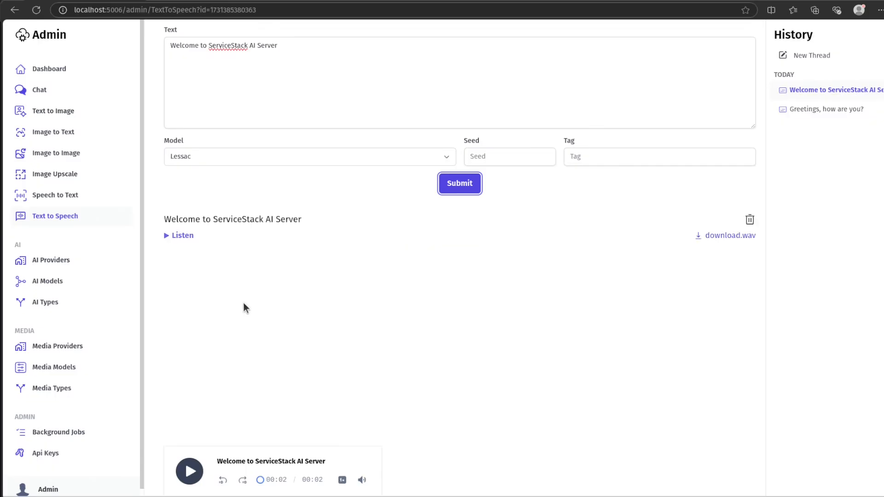
mouse_move(182, 235)
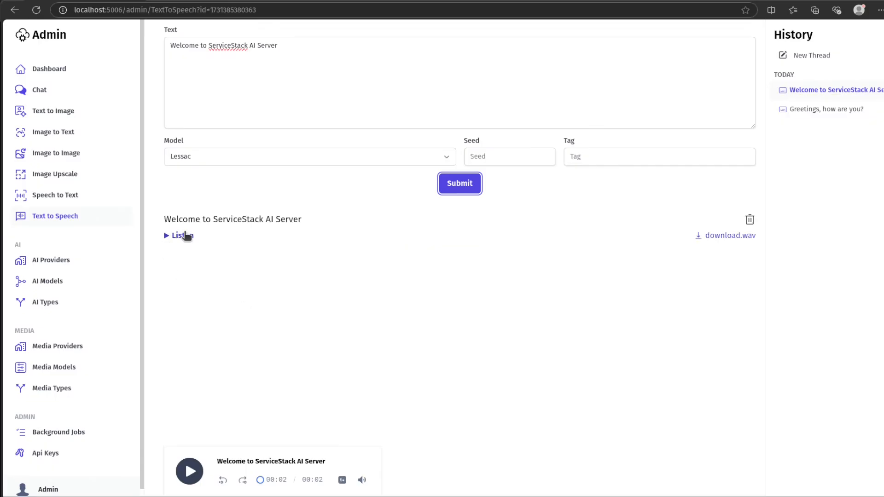
click(309, 156)
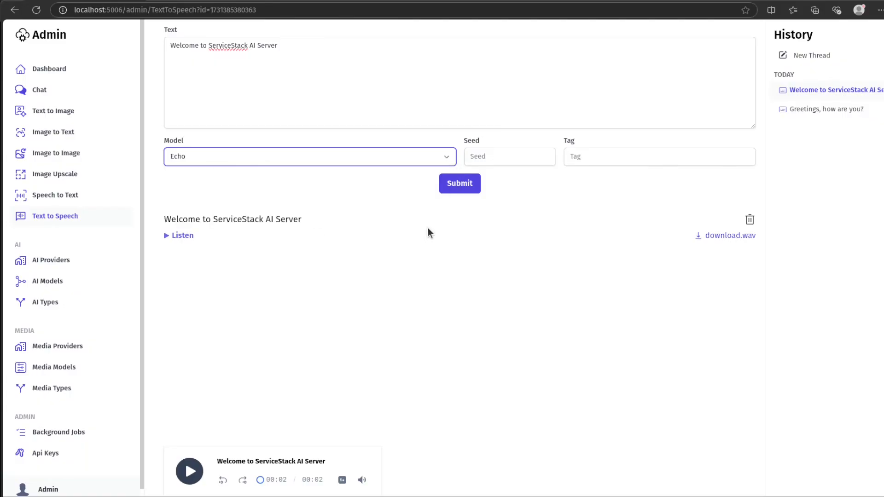
click(459, 183)
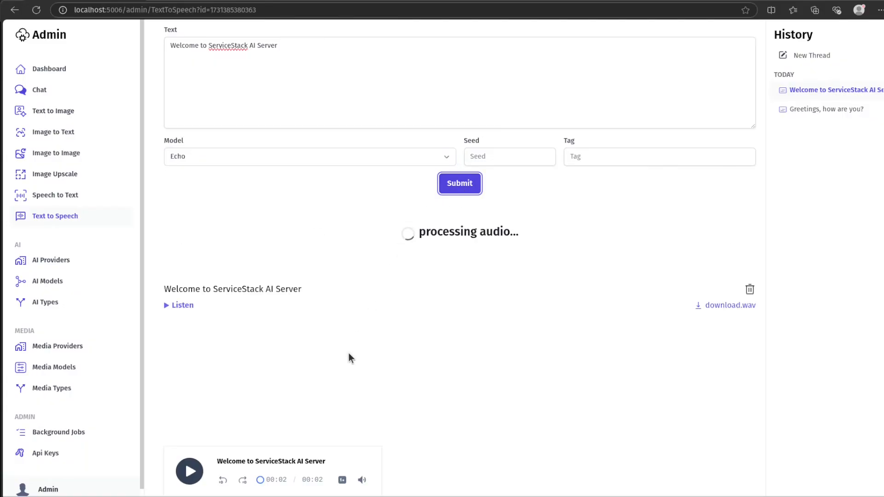
click(459, 183)
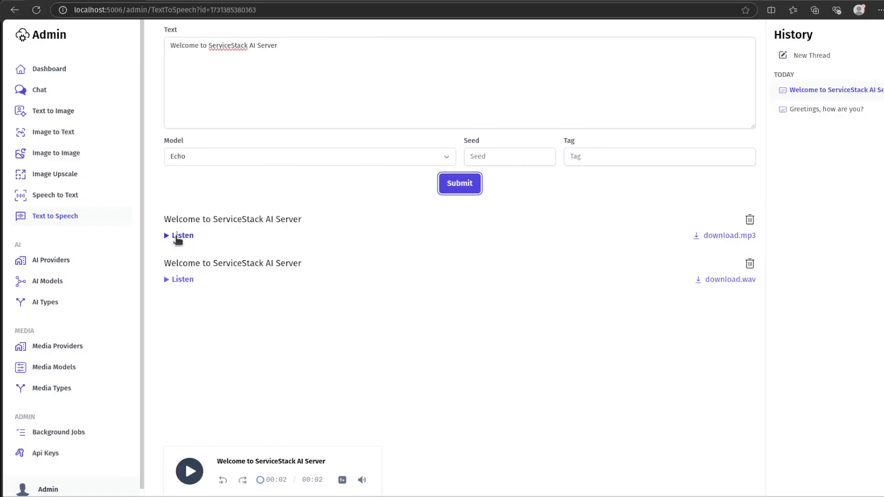
click(182, 235)
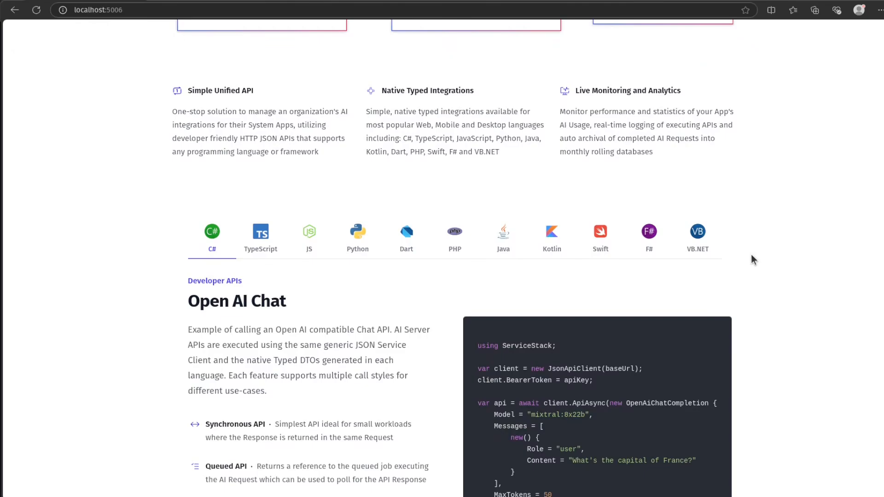
View the Open AI Chat example in TypeScript, JS, Dart, Java, Kotlin, F# and VB.NET
click(259, 236)
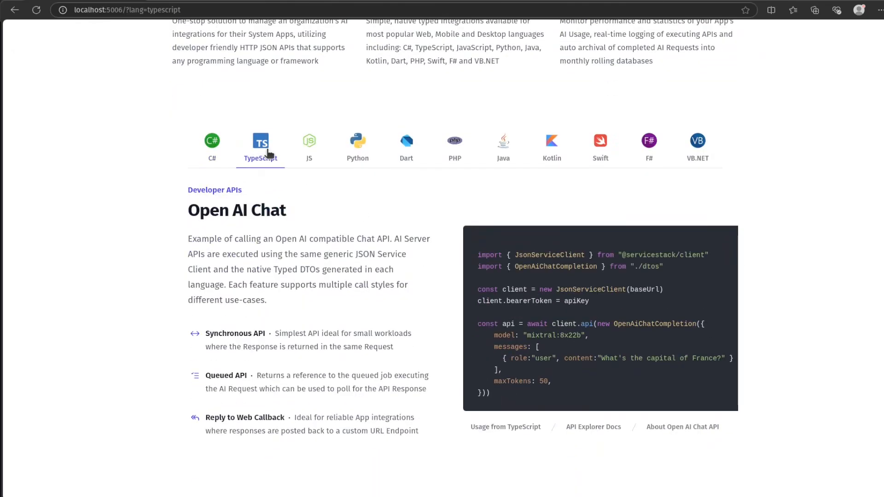
click(309, 145)
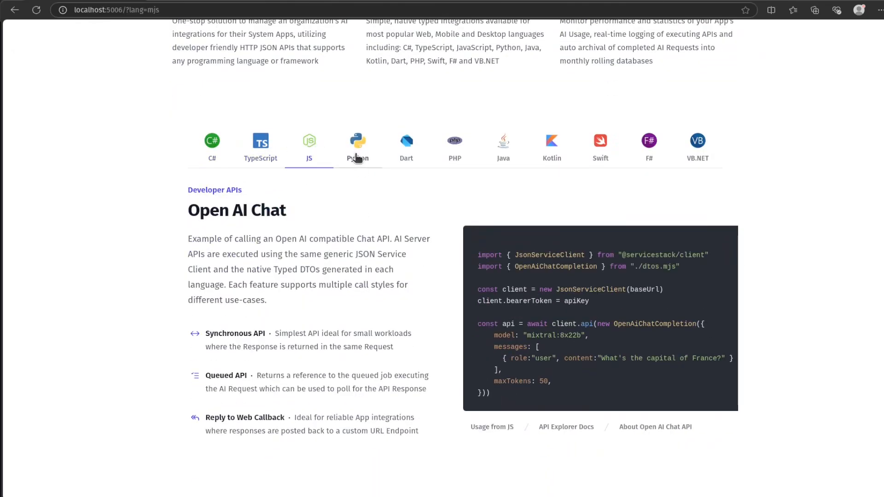
click(406, 143)
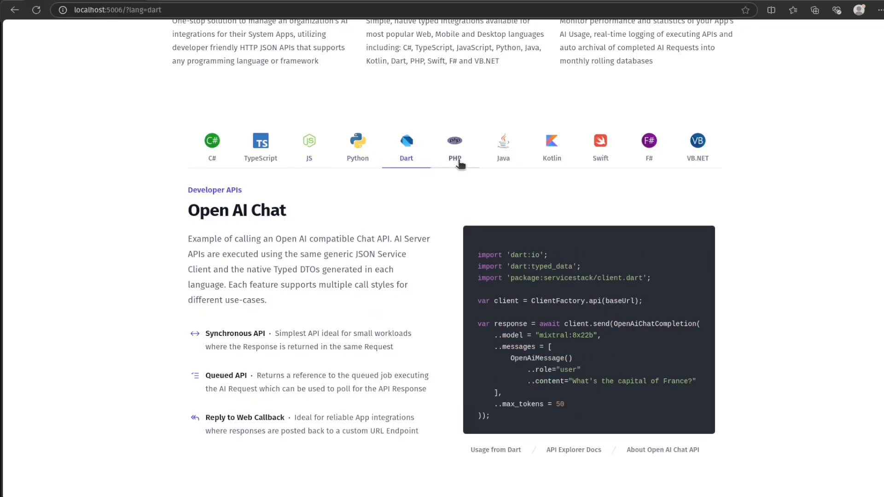
click(502, 148)
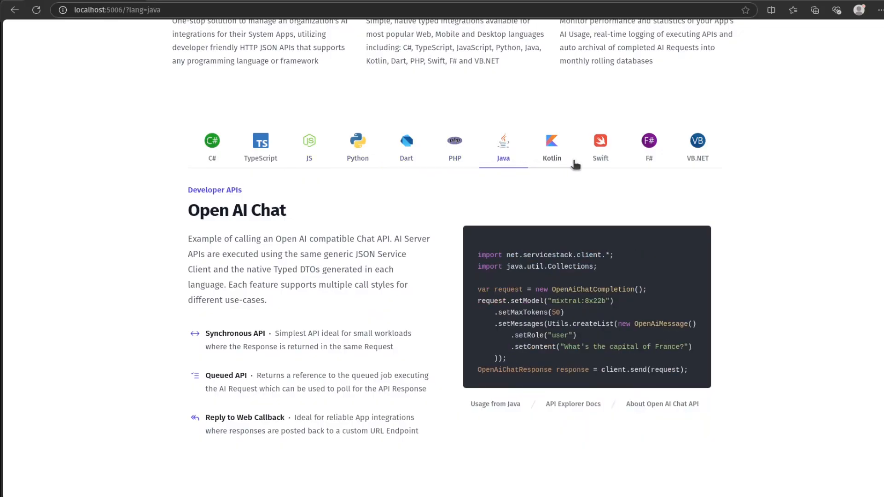
click(551, 146)
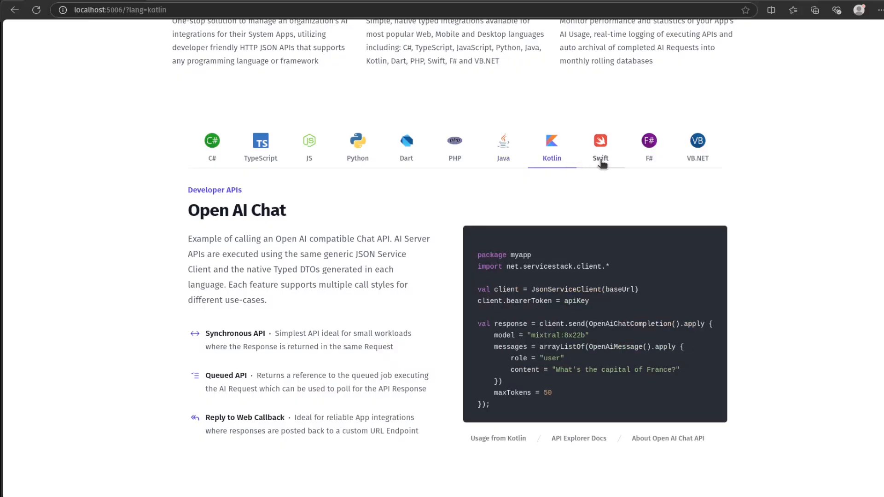
click(648, 147)
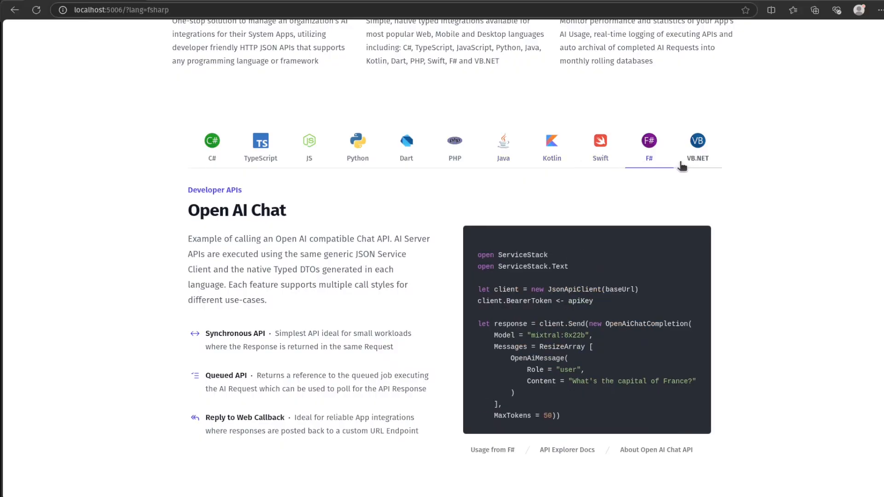
click(697, 147)
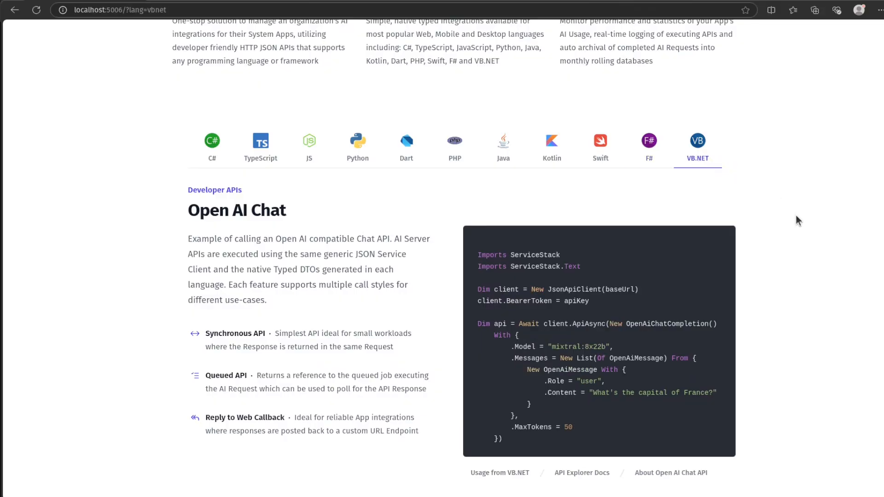
mouse_move(234, 480)
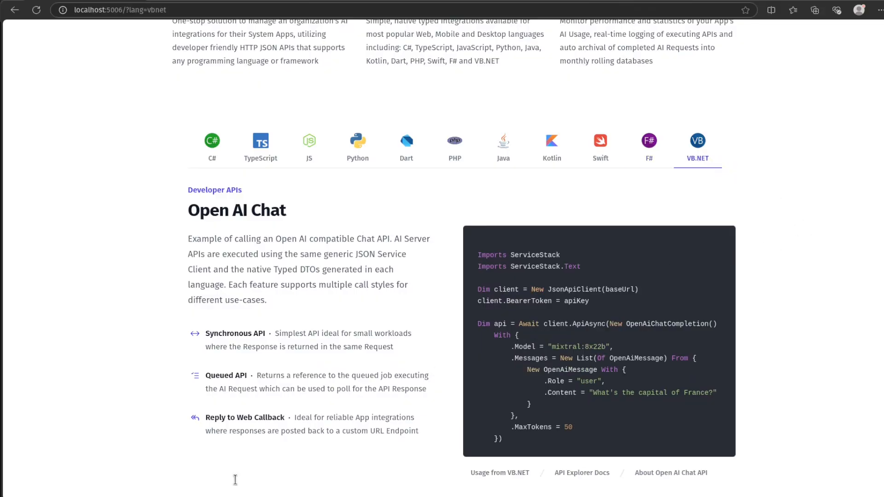